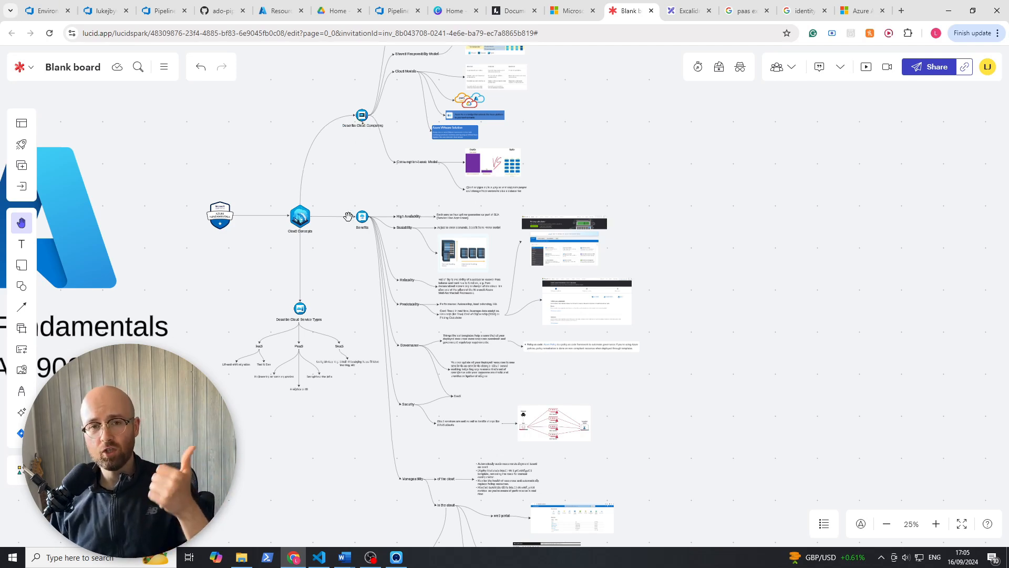
mouse_move(344, 245)
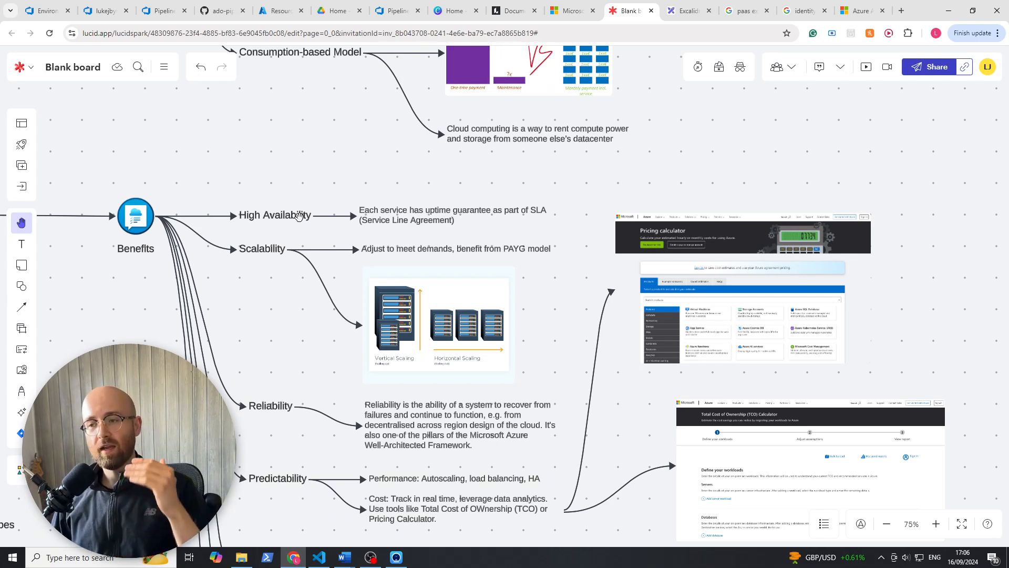
mouse_move(318, 182)
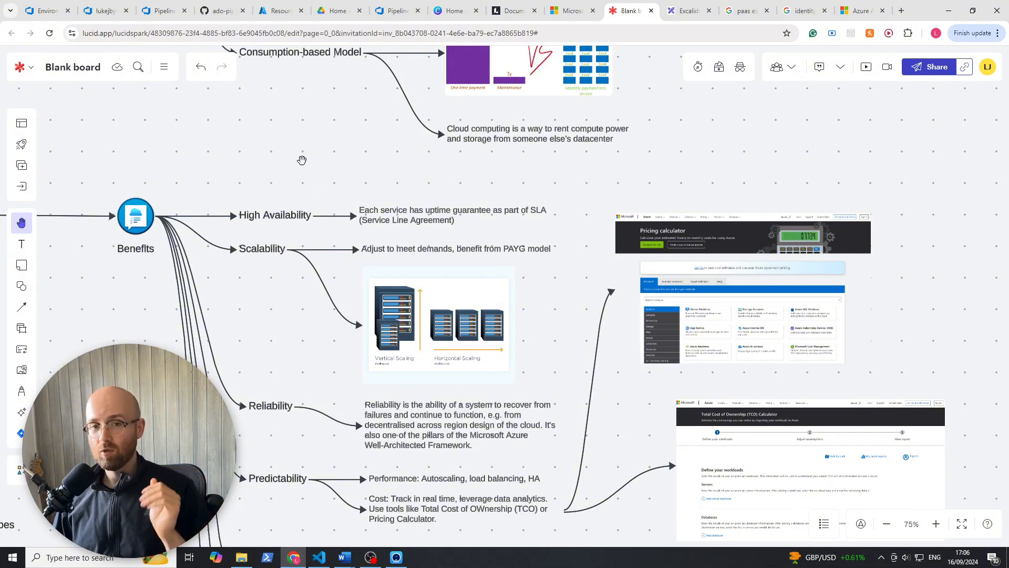
scroll("down", 3)
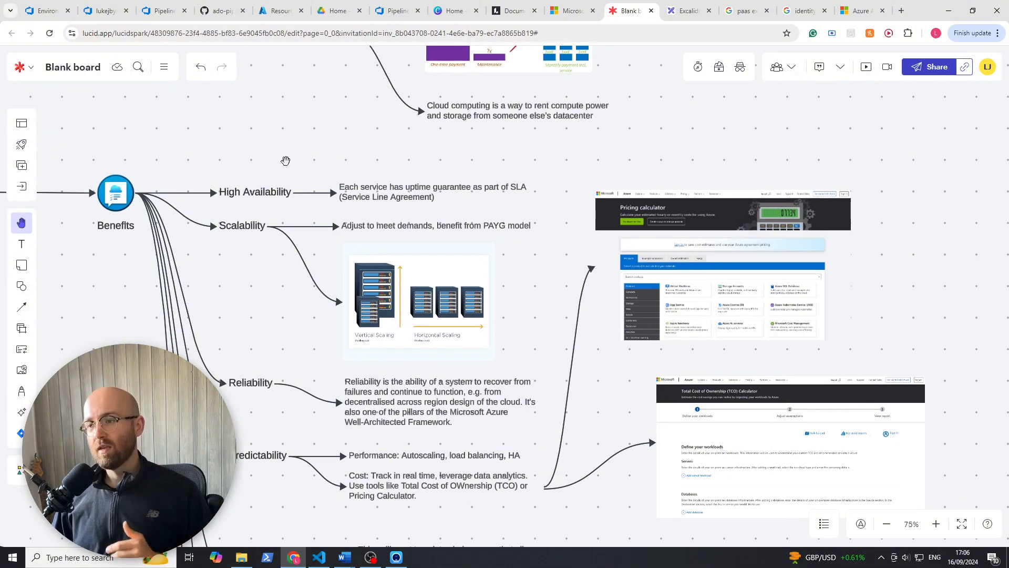
mouse_move(332, 259)
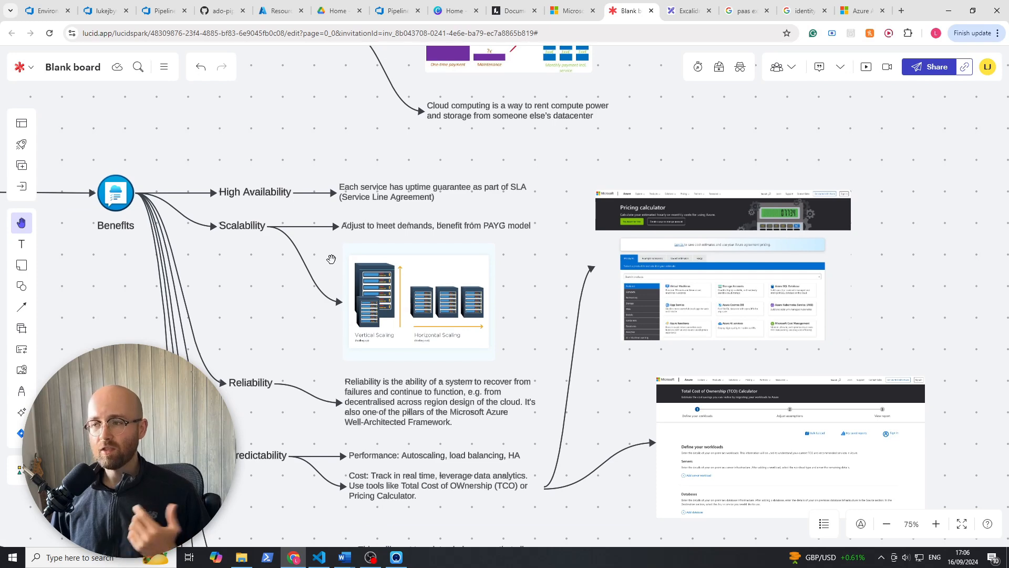
mouse_move(522, 197)
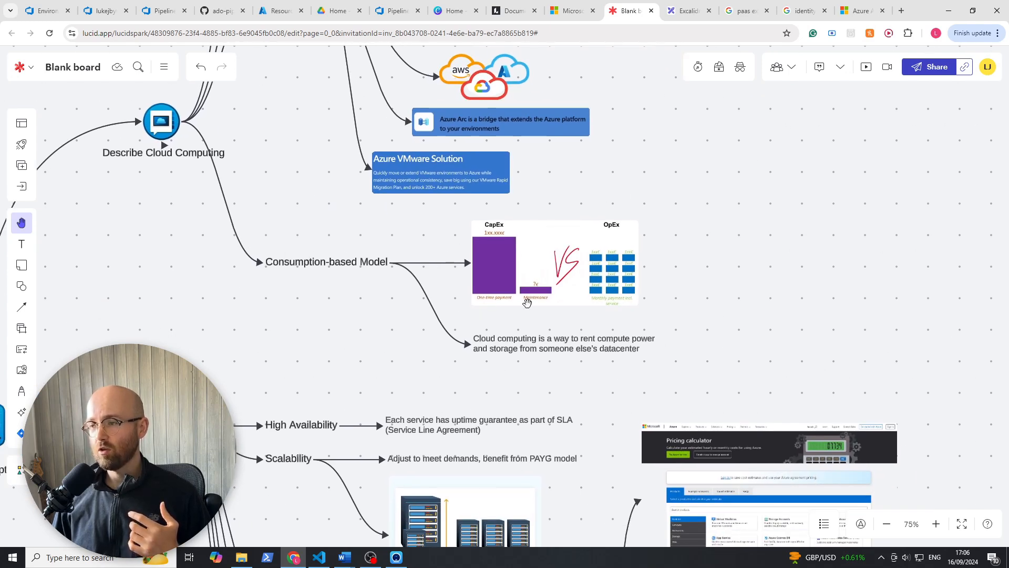
mouse_move(703, 303)
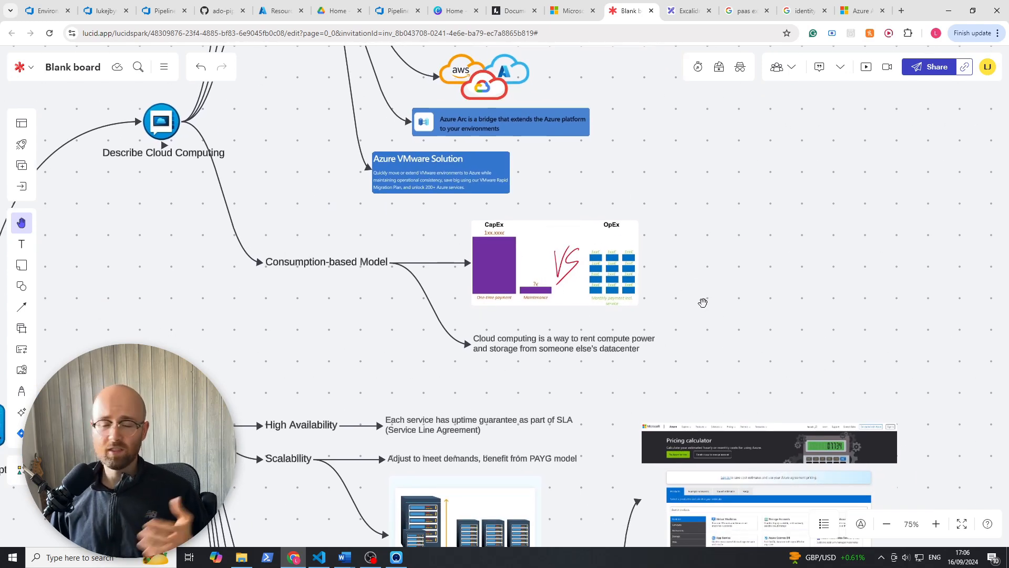
scroll("down", 3)
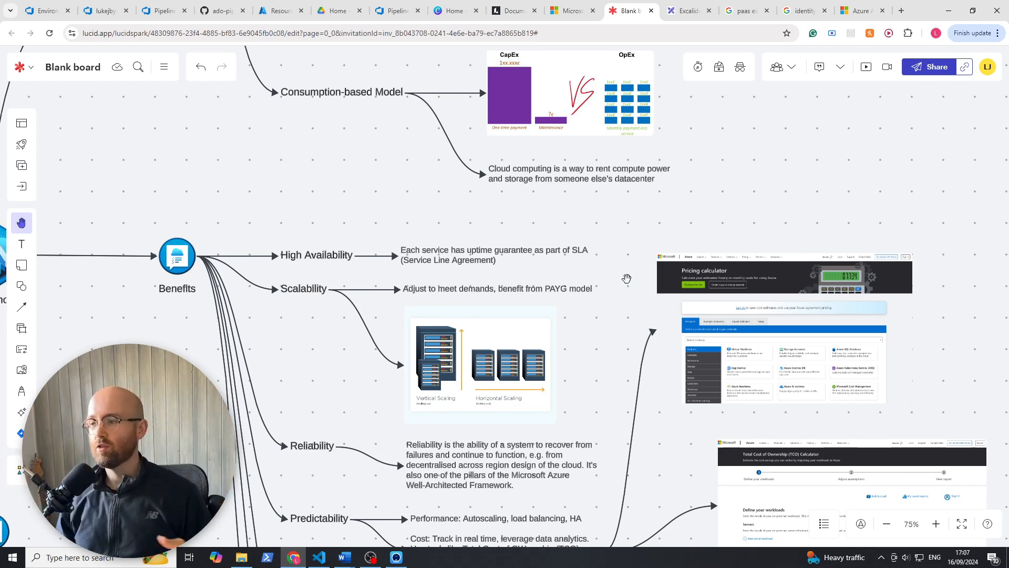
scroll("down", 3)
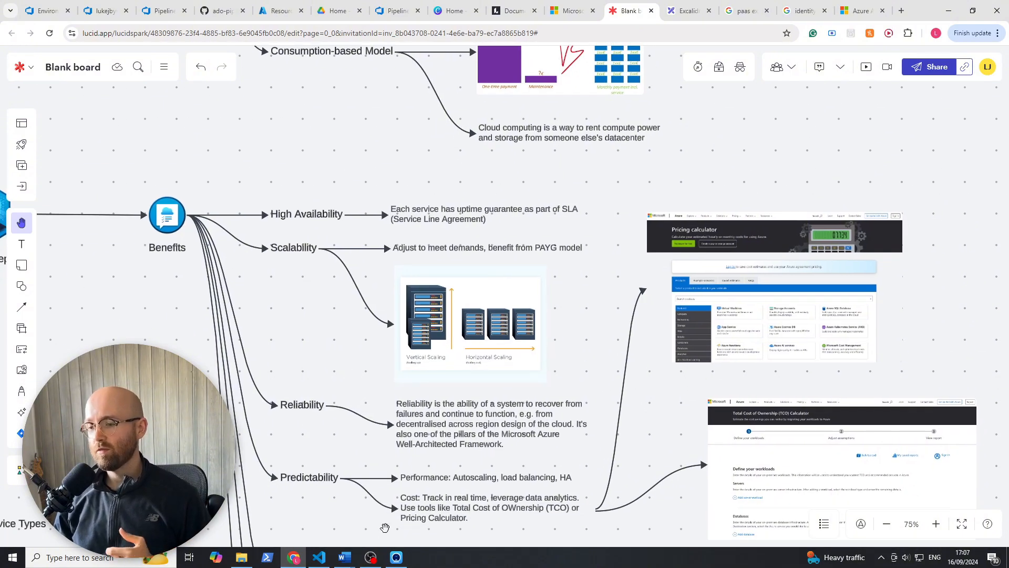
scroll("down", 3)
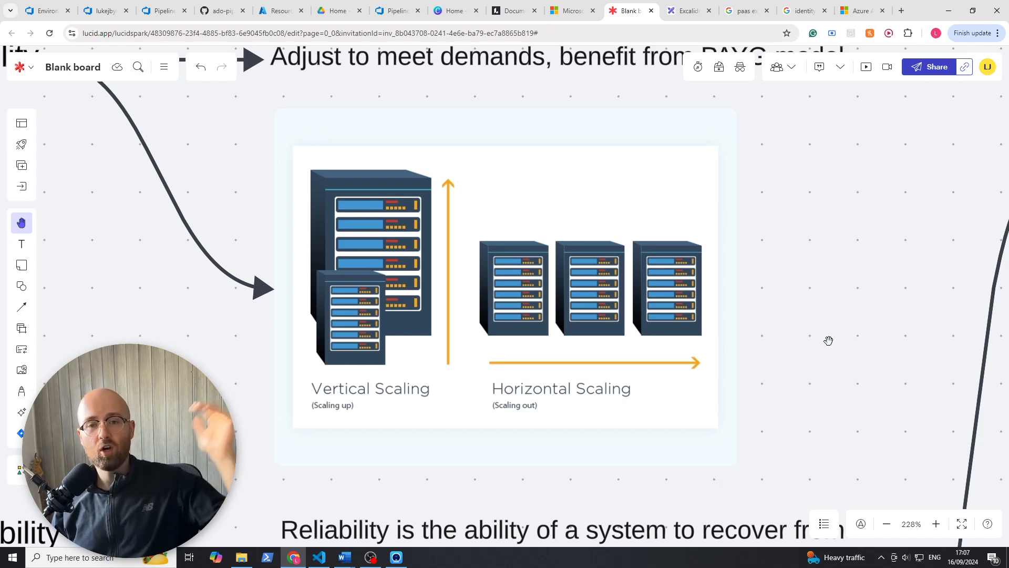
scroll("down", 3)
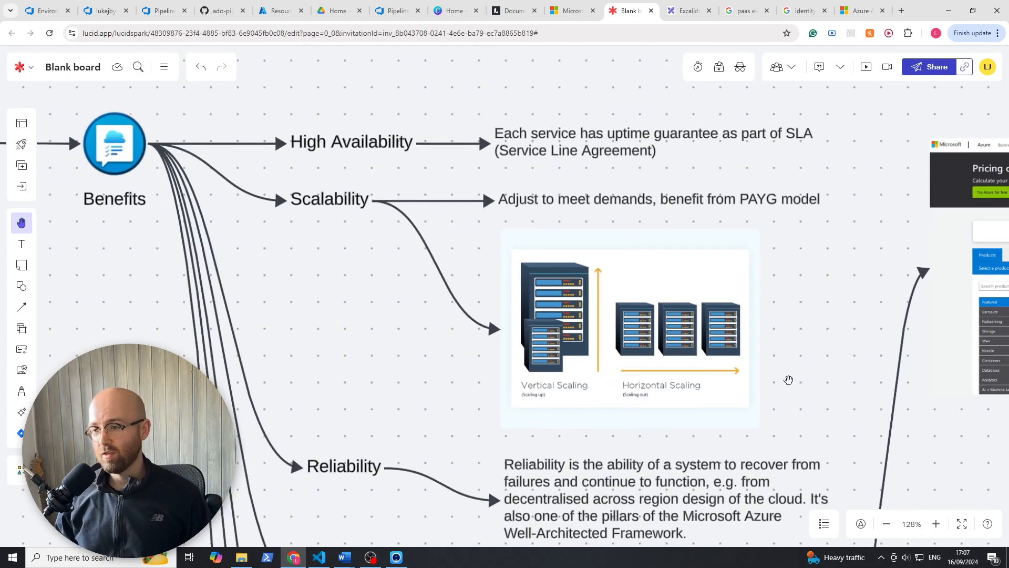
scroll("down", 3)
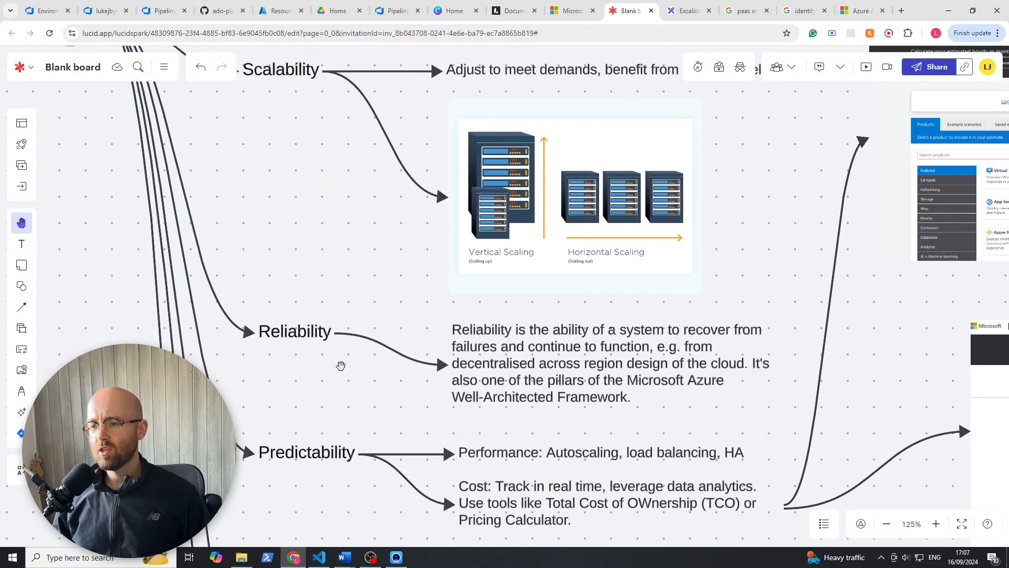
scroll("down", 3)
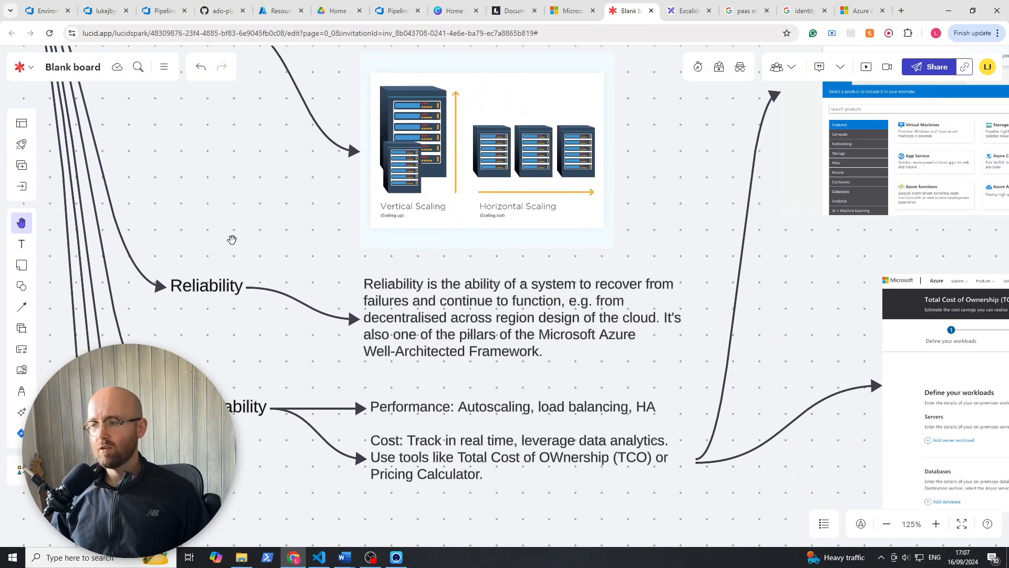
mouse_move(677, 240)
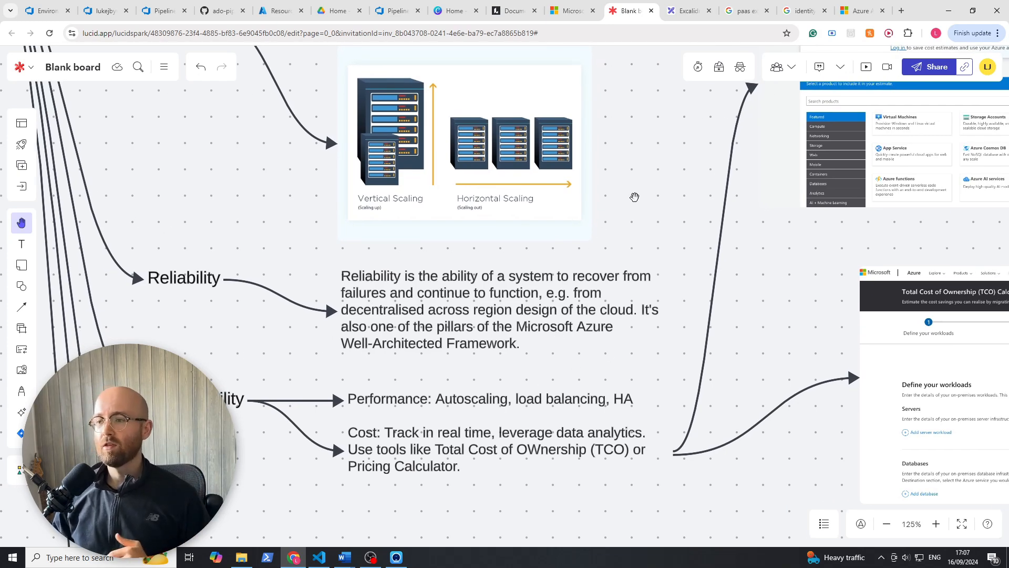
scroll("down", 3)
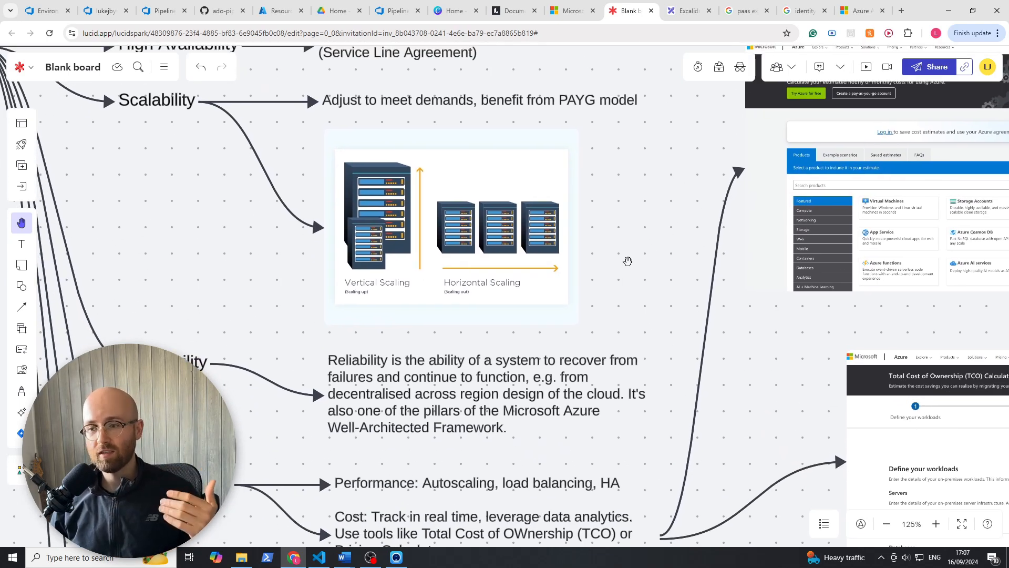
scroll("down", 3)
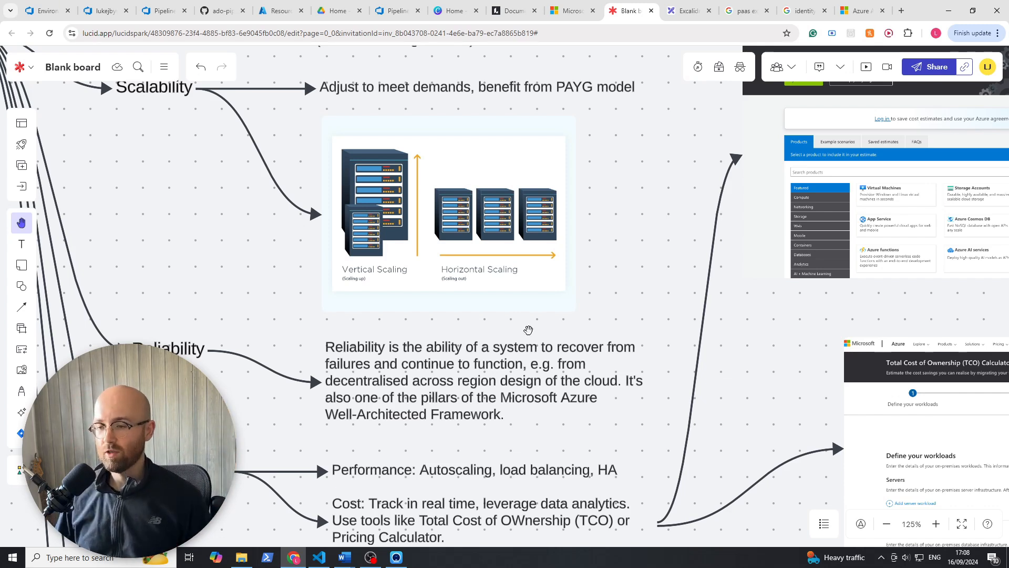
scroll("down", 3)
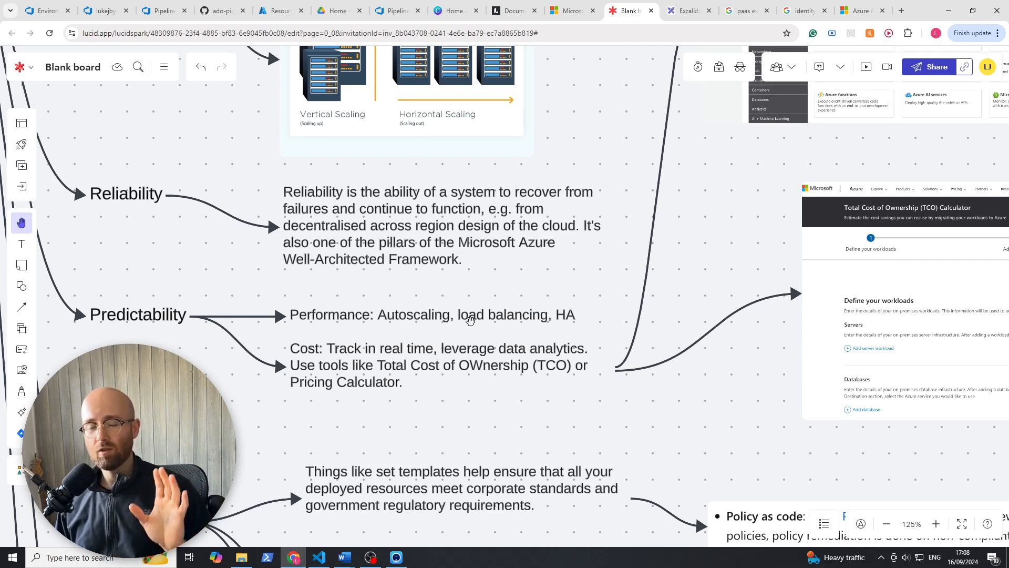
mouse_move(479, 315)
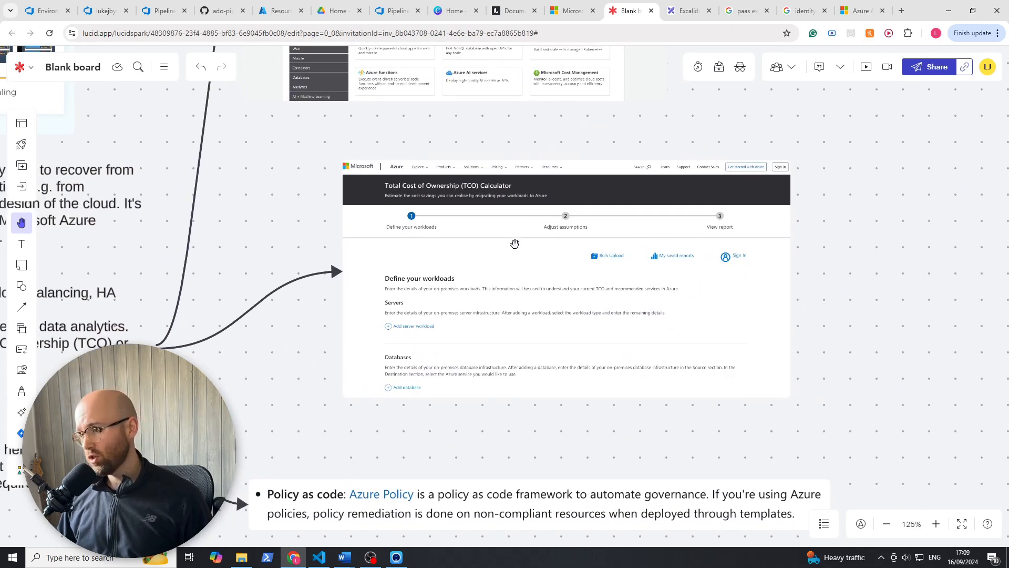
mouse_move(413, 327)
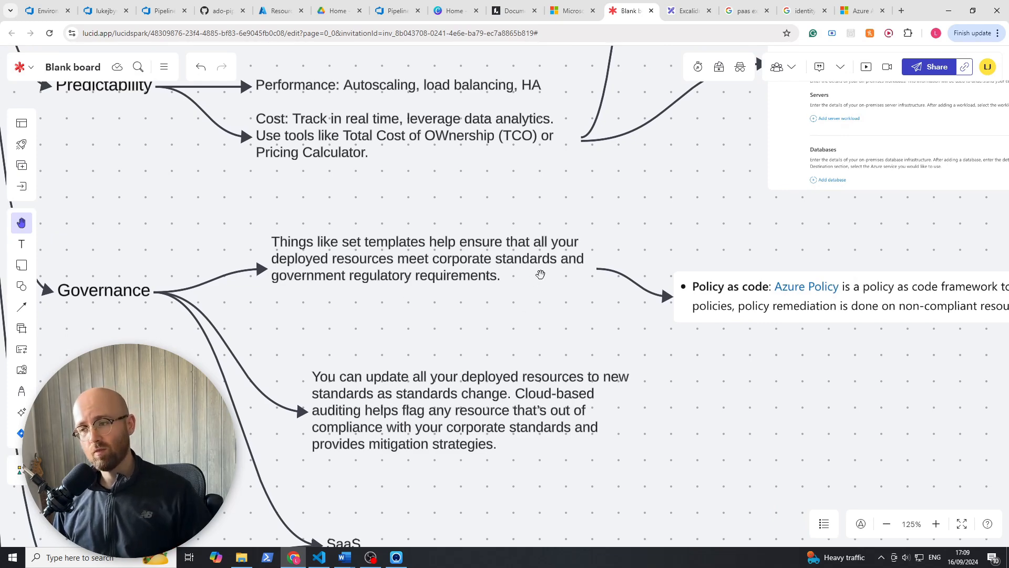
mouse_move(604, 303)
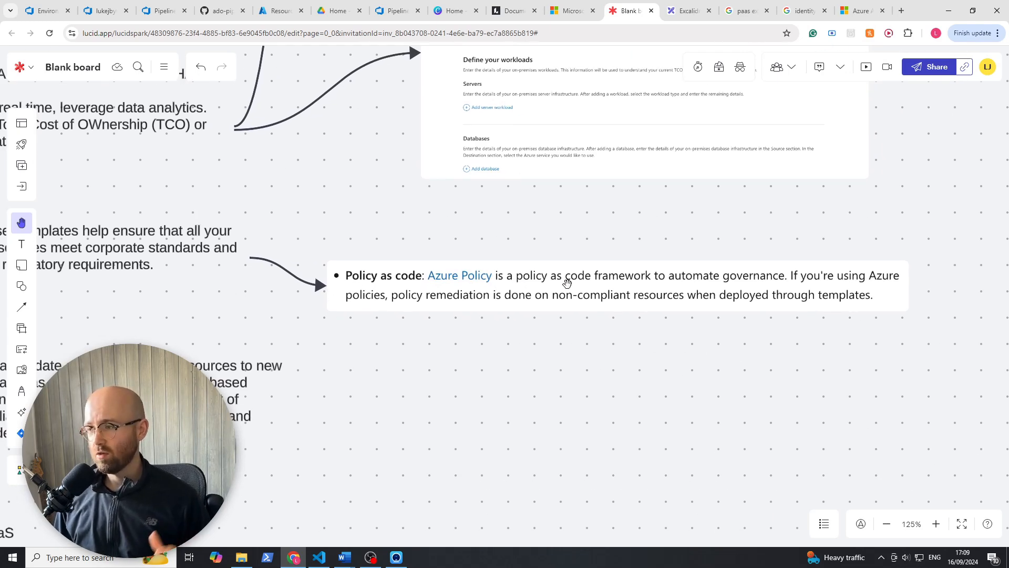
mouse_move(468, 299)
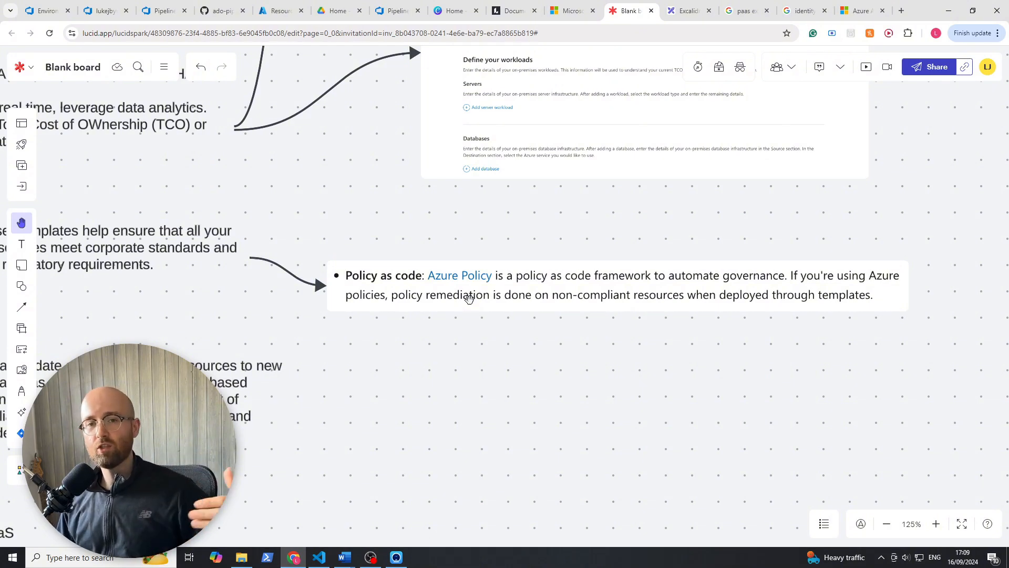
mouse_move(423, 340)
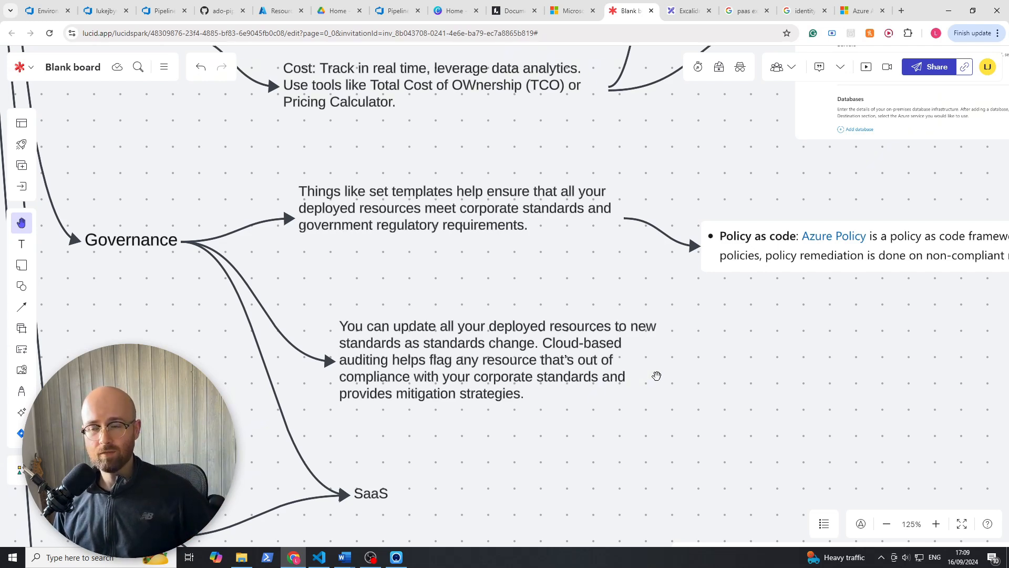
mouse_move(512, 399)
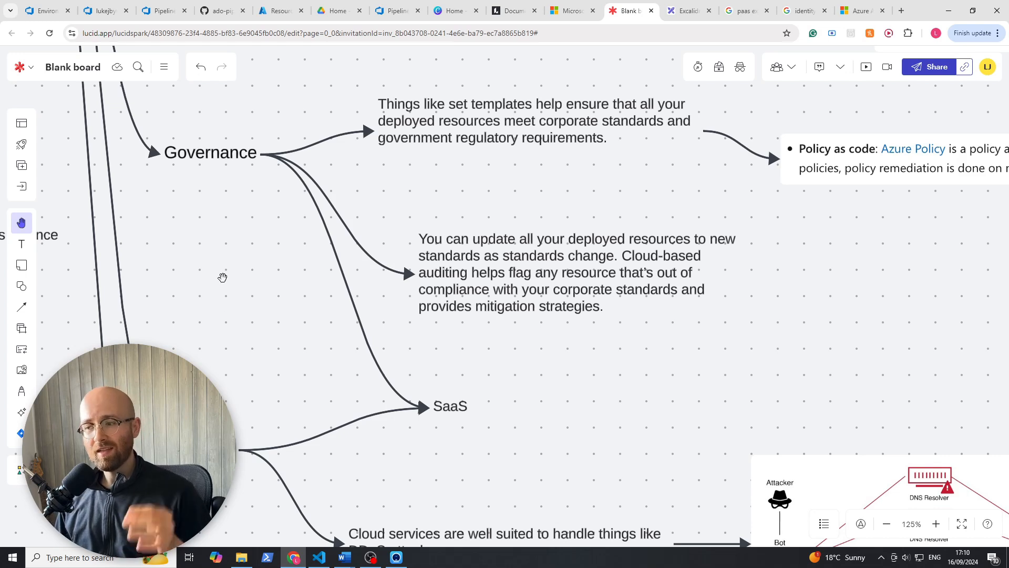
mouse_move(228, 186)
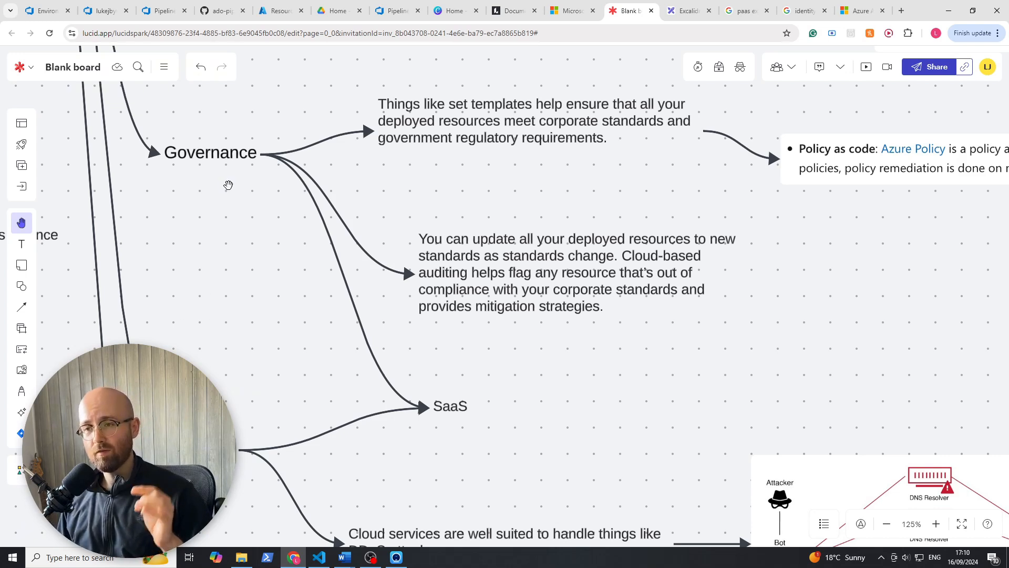
mouse_move(412, 412)
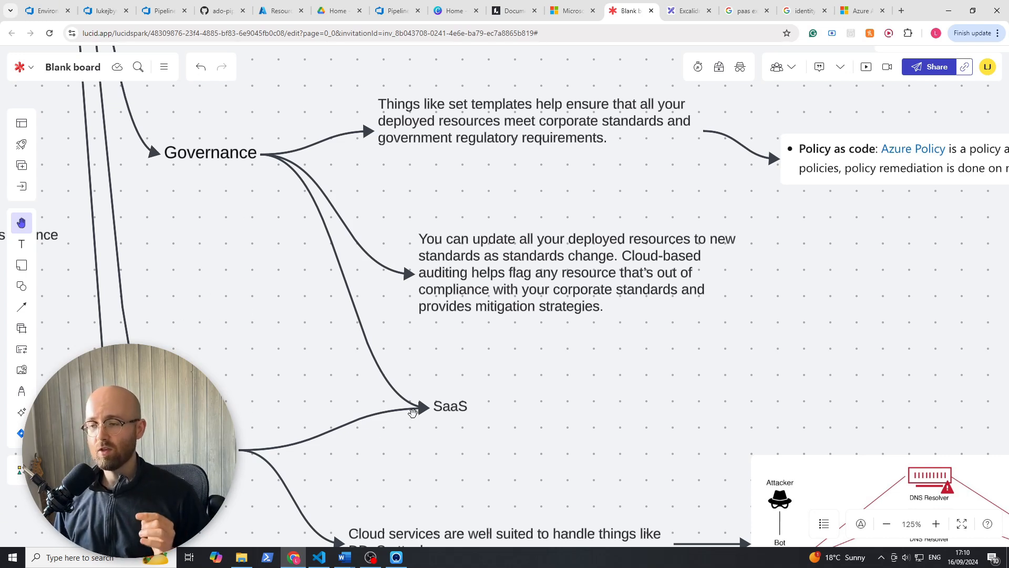
mouse_move(518, 343)
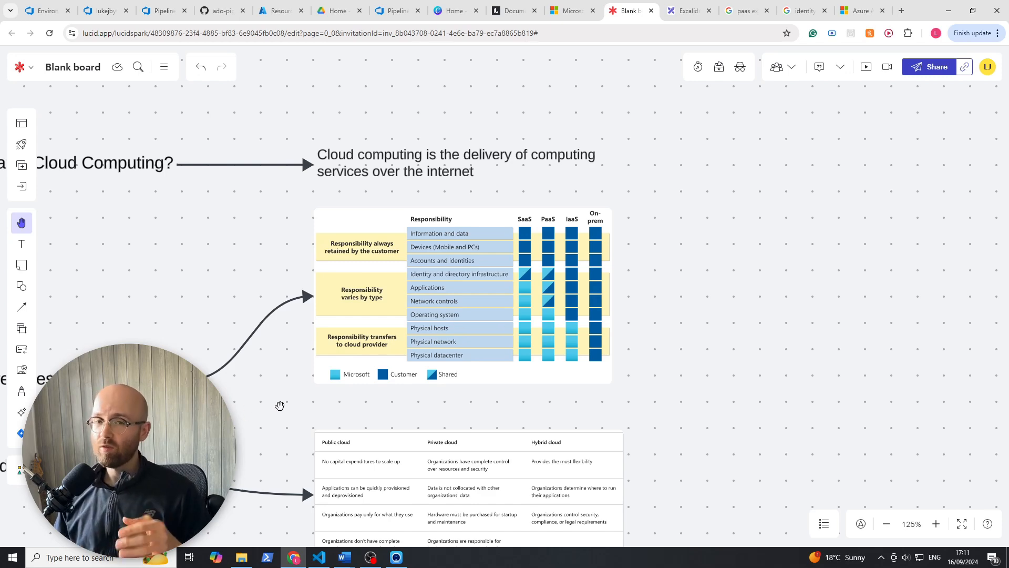
mouse_move(298, 406)
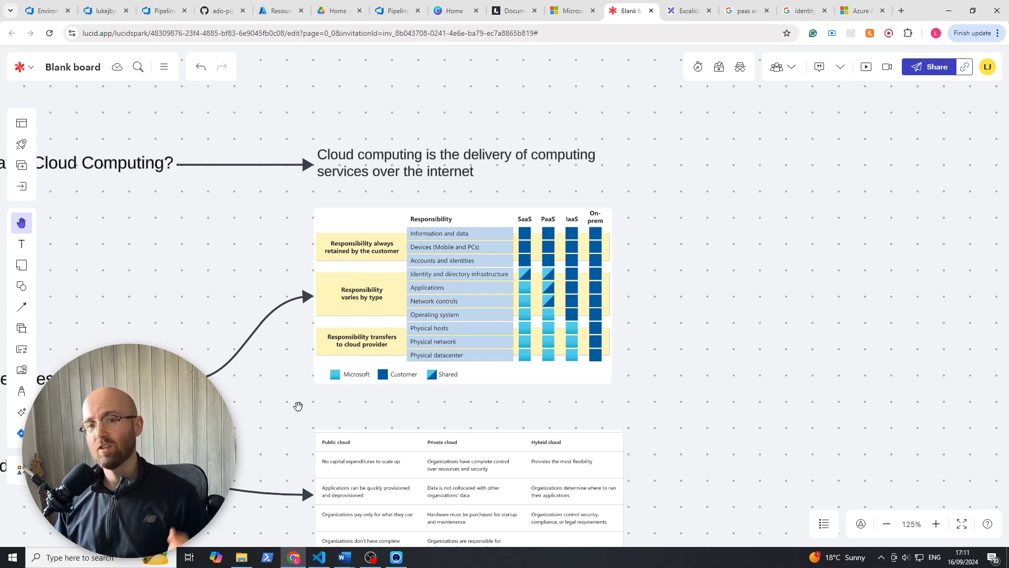
scroll("down", 3)
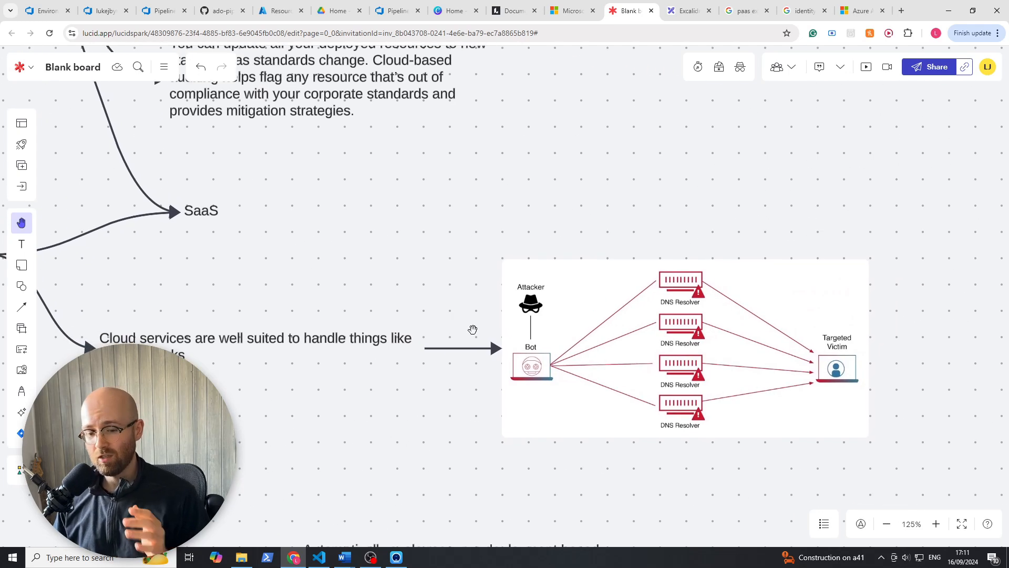
mouse_move(783, 328)
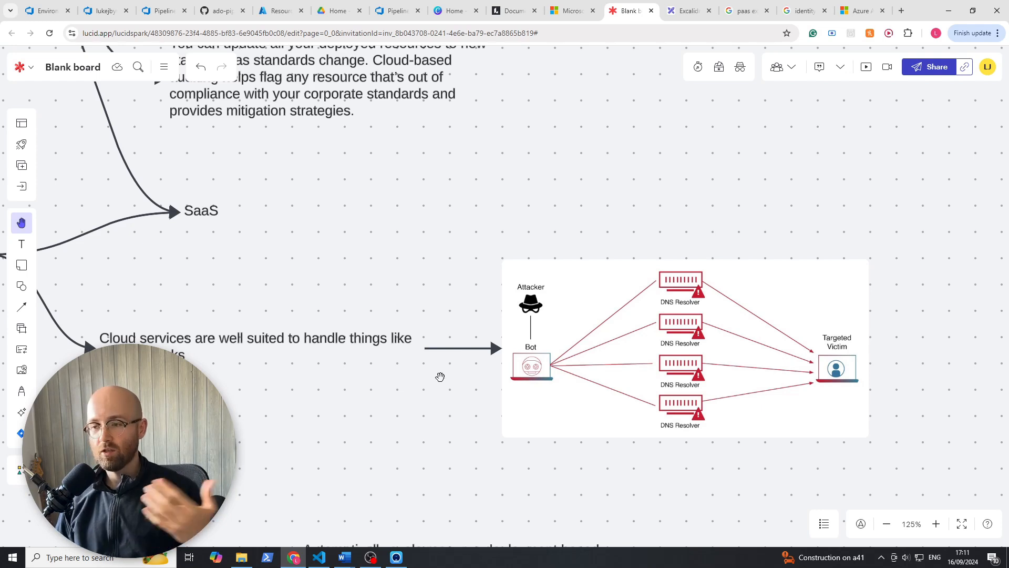
mouse_move(283, 383)
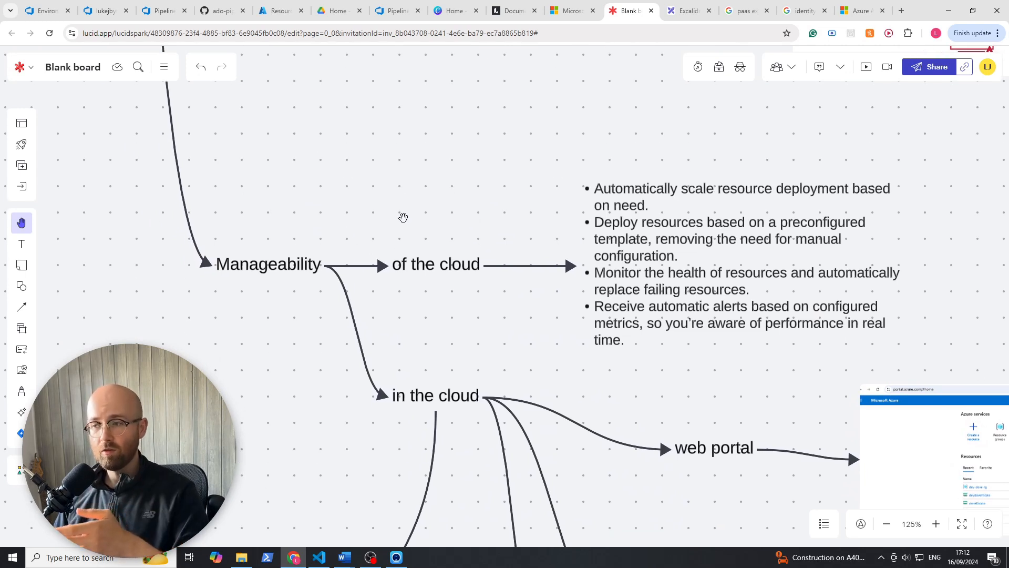
scroll("down", 3)
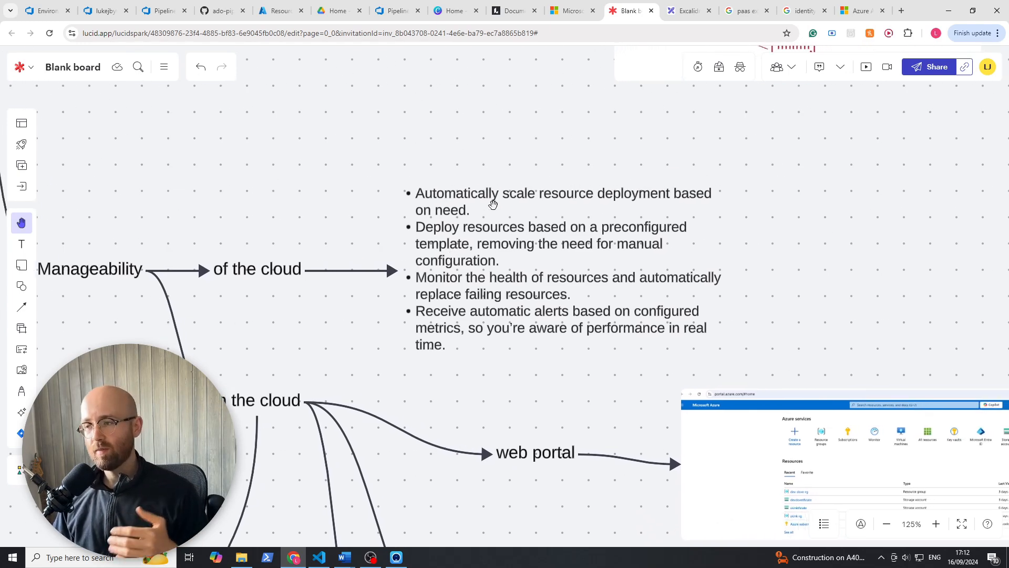
mouse_move(583, 205)
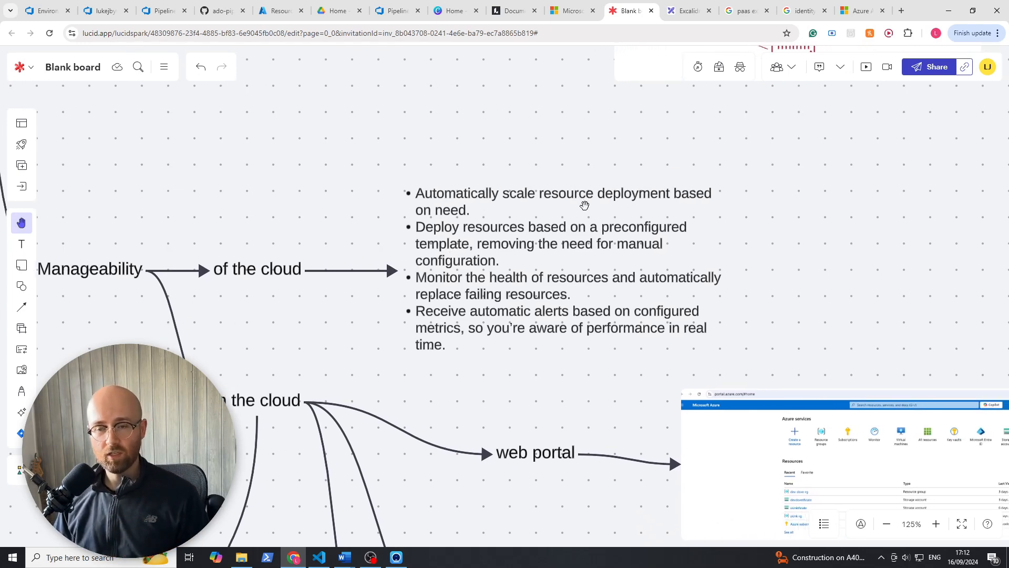
mouse_move(603, 233)
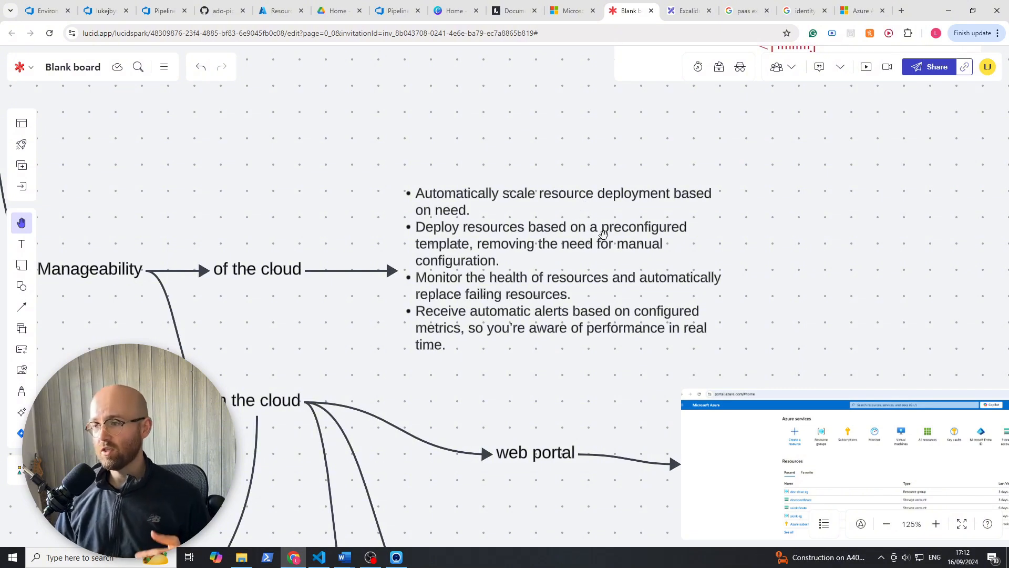
mouse_move(593, 290)
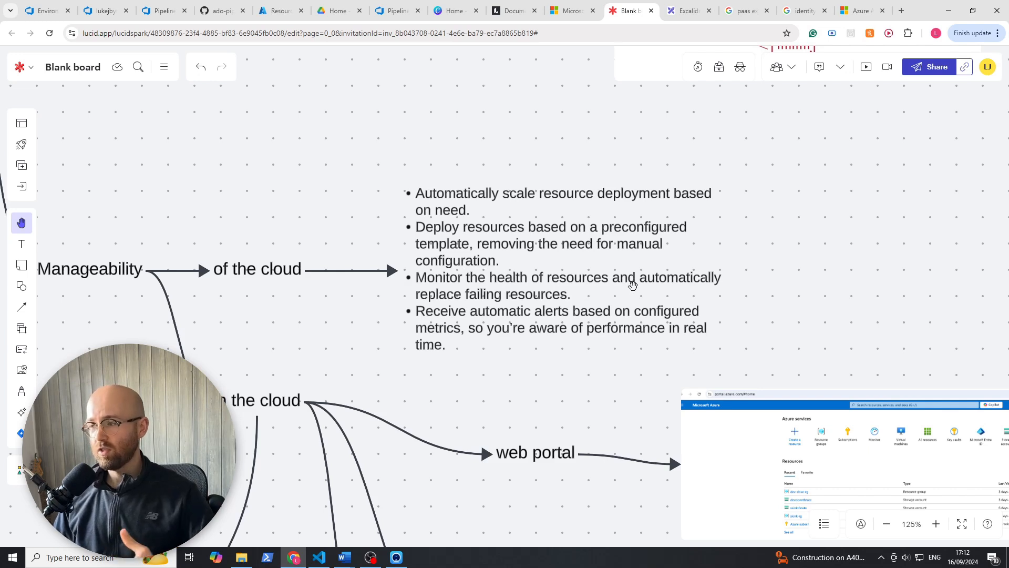
mouse_move(457, 290)
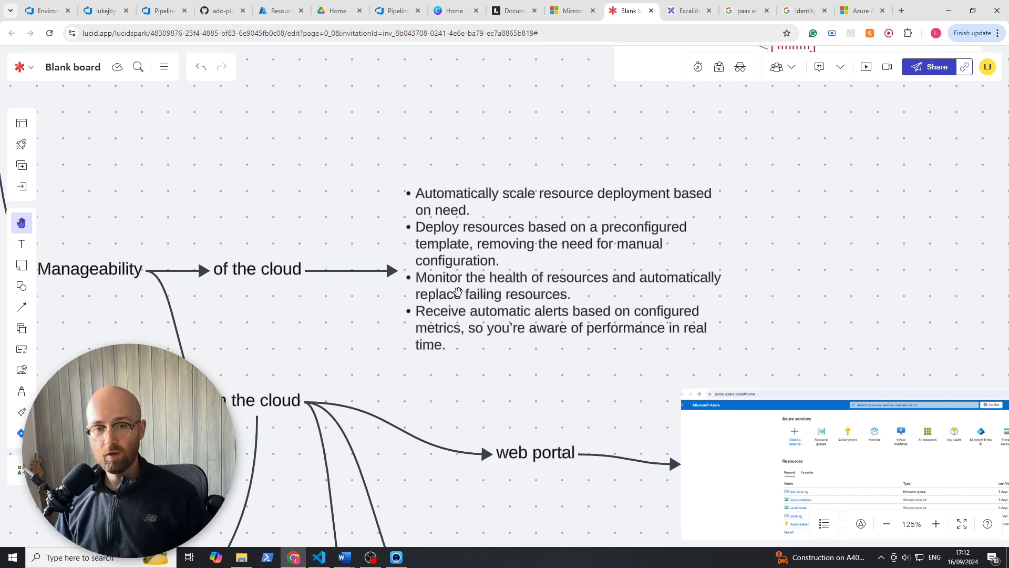
scroll("down", 3)
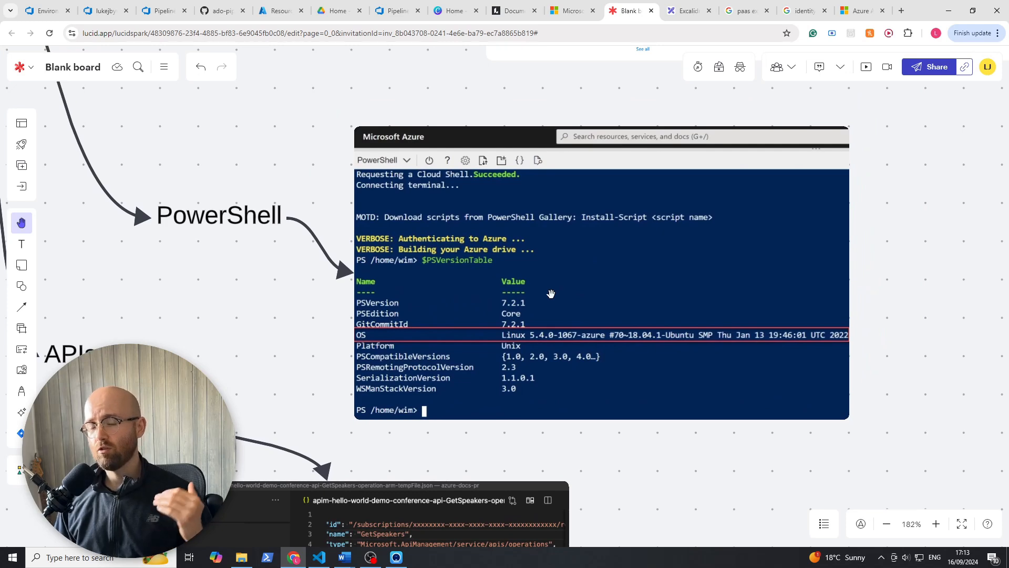
mouse_move(496, 302)
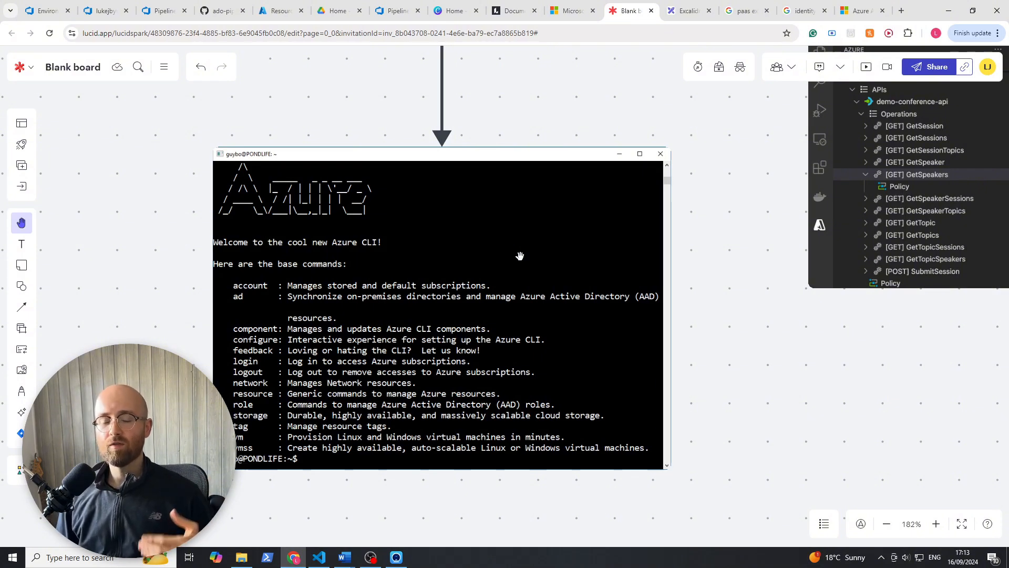
mouse_move(740, 218)
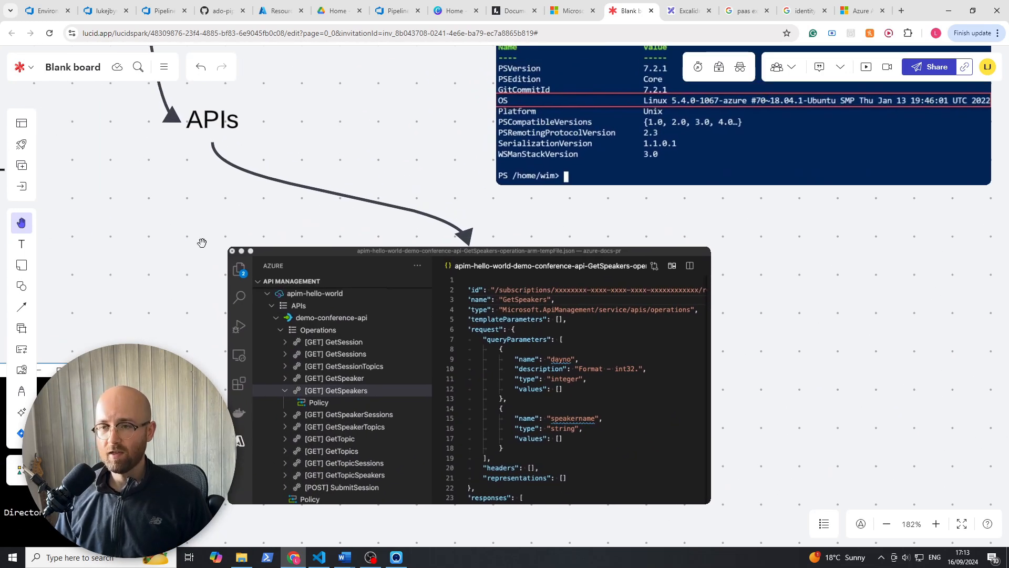
mouse_move(218, 124)
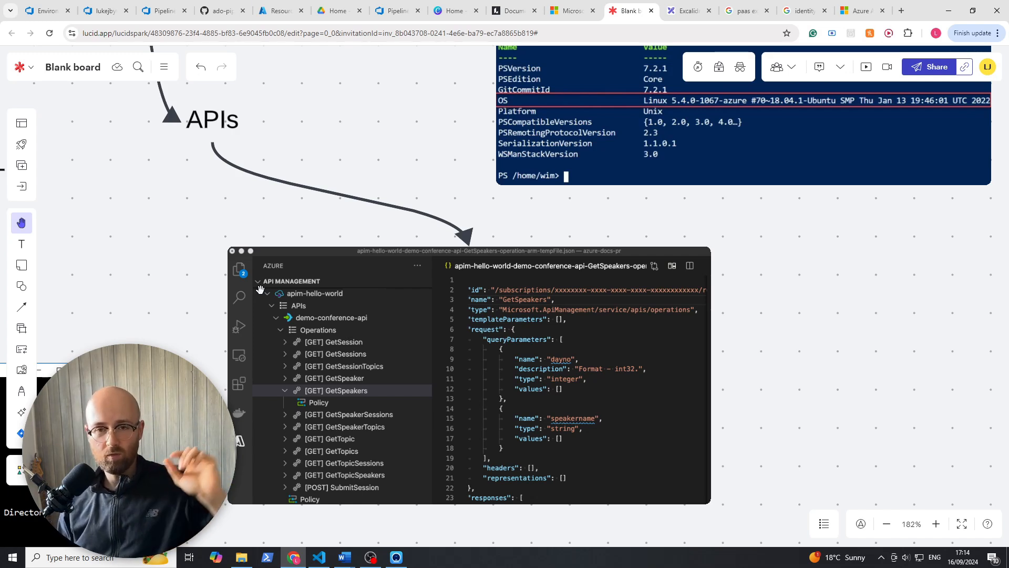
mouse_move(244, 372)
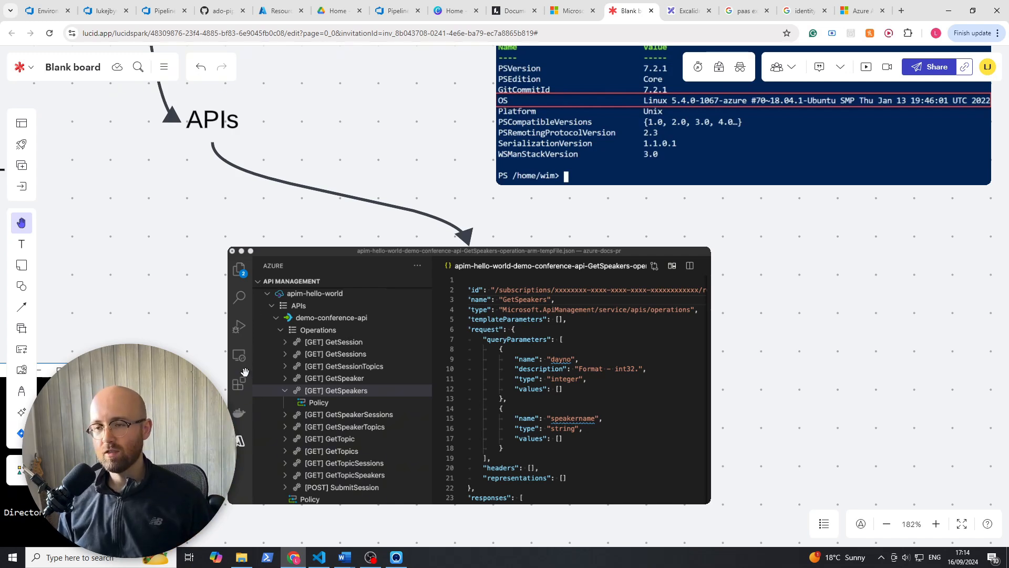
mouse_move(172, 284)
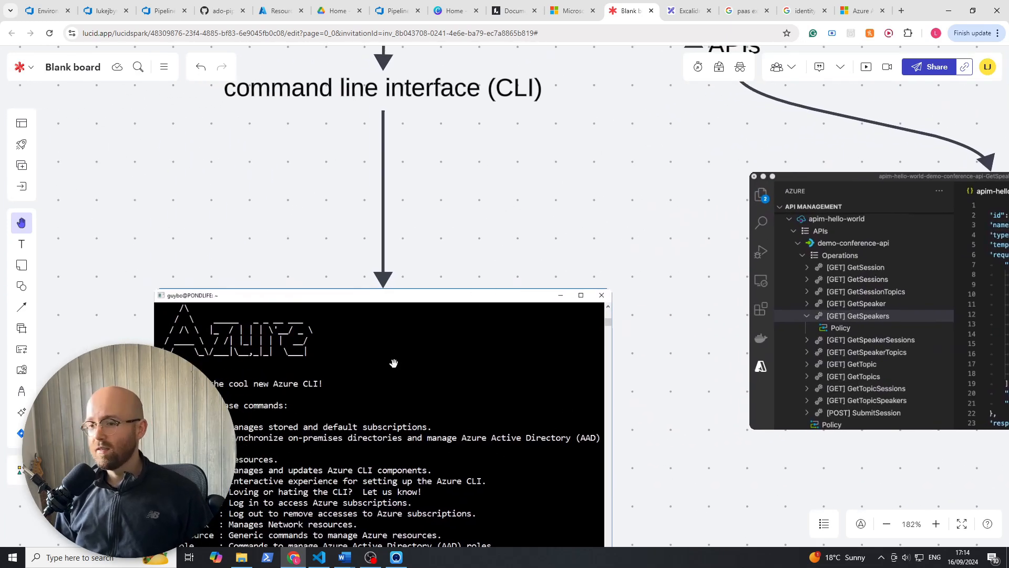
mouse_move(627, 316)
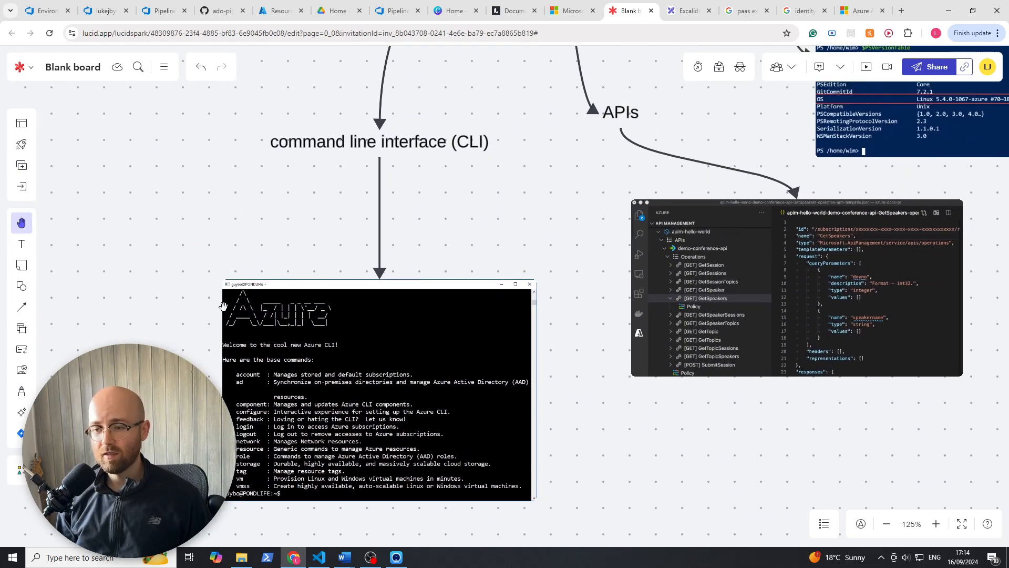
mouse_move(350, 370)
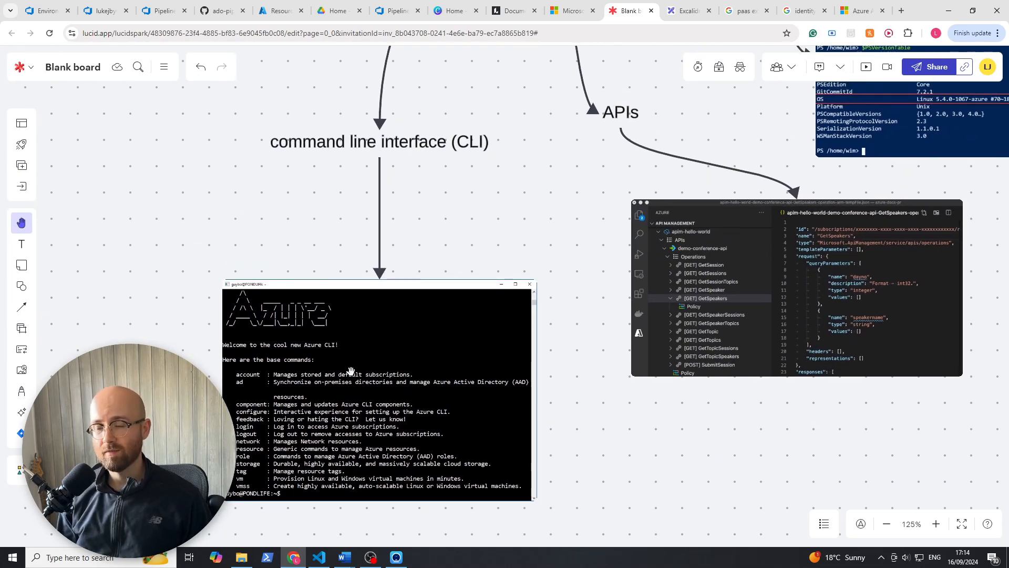